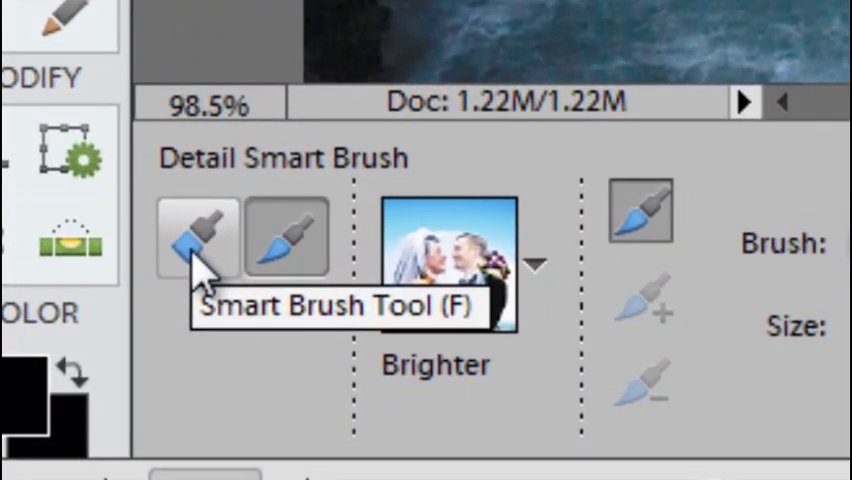
Make the edge-aware Smart Brush active with the Contrast High preset, after briefly trying the Detail brush
{"action": "left_click", "coordinate": [196, 236]}
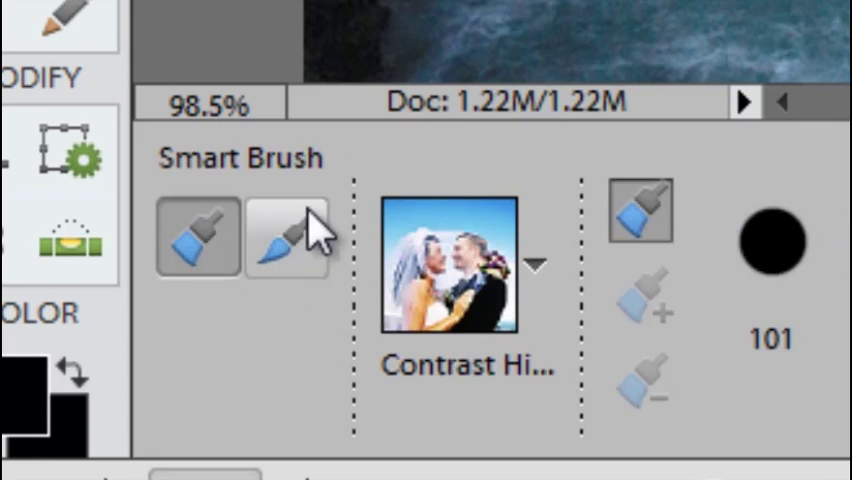
{"action": "left_click", "coordinate": [288, 236]}
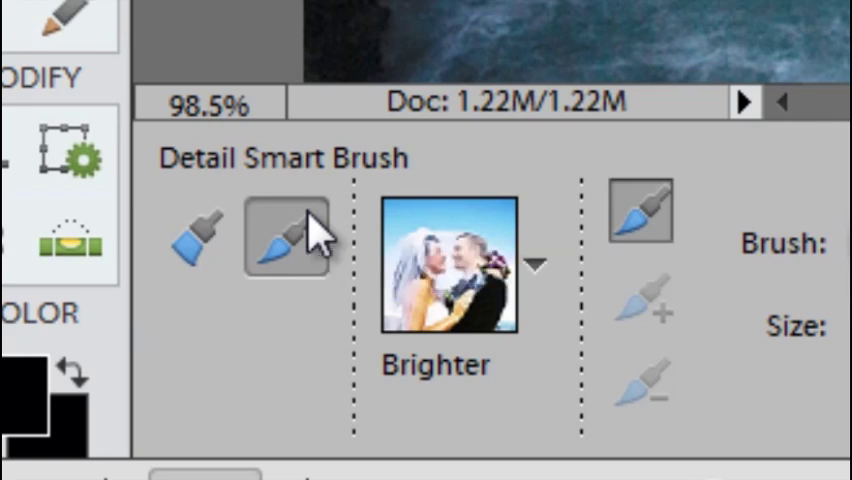
{"action": "left_click", "coordinate": [196, 236]}
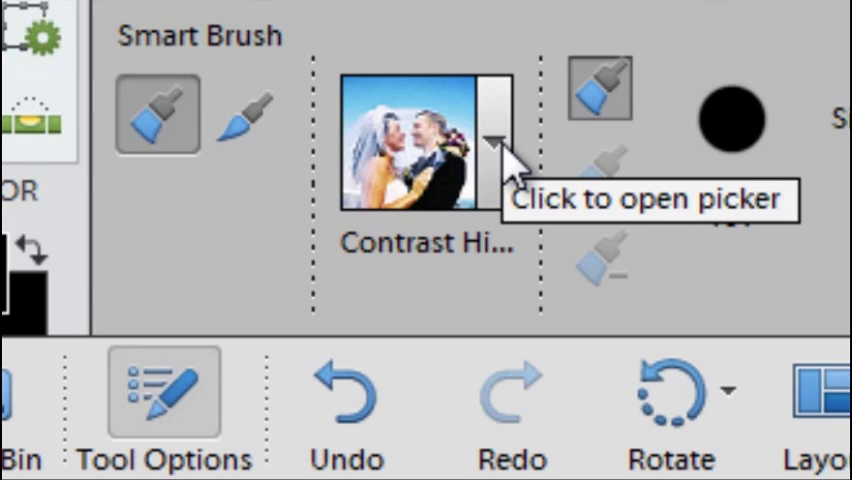
Keep Contrast High in the preset picker and brush it across the sky and hillside
{"action": "left_click", "coordinate": [492, 144]}
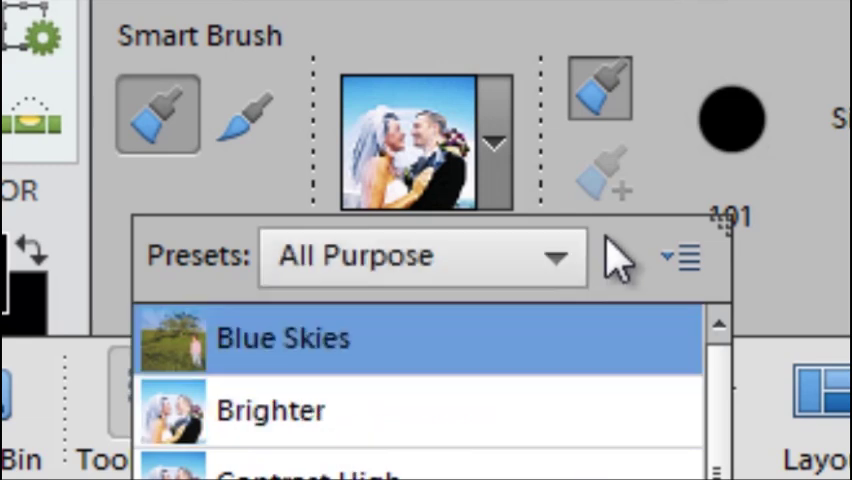
{"action": "mouse_move", "coordinate": [450, 450]}
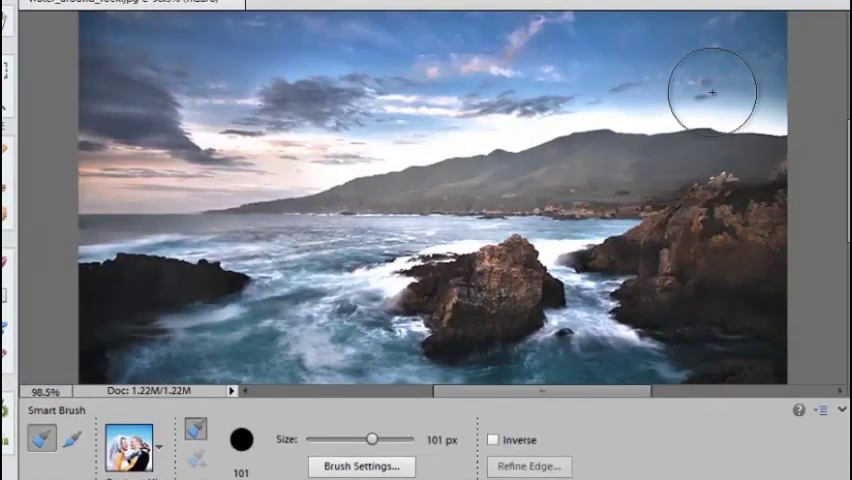
{"action": "left_click_drag", "start_coordinate": [710, 92], "coordinate": [584, 126]}
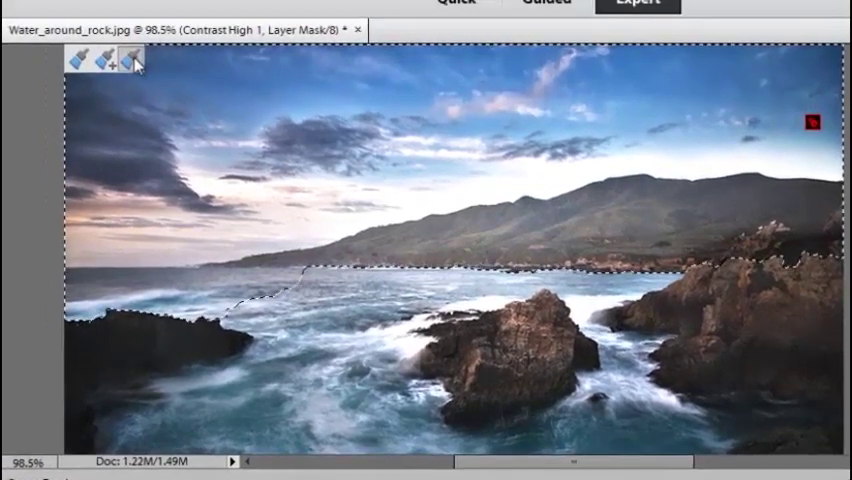
{"action": "mouse_move", "coordinate": [136, 62]}
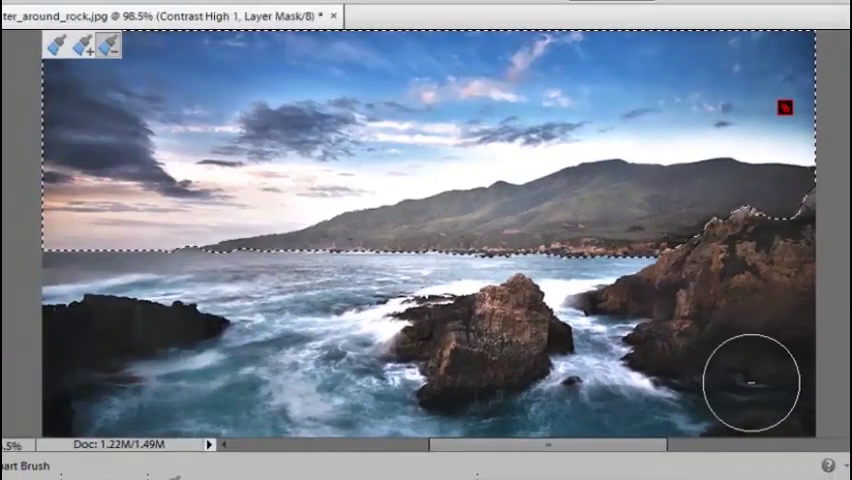
{"action": "mouse_move", "coordinate": [676, 276]}
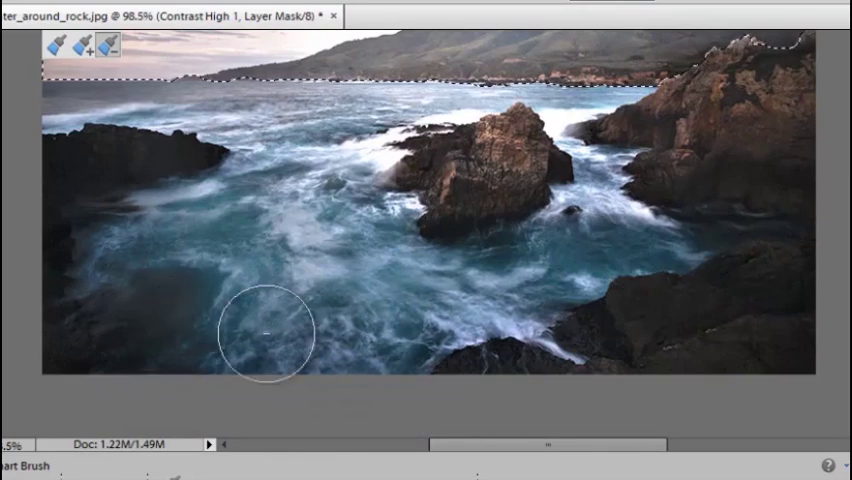
{"action": "mouse_move", "coordinate": [572, 264]}
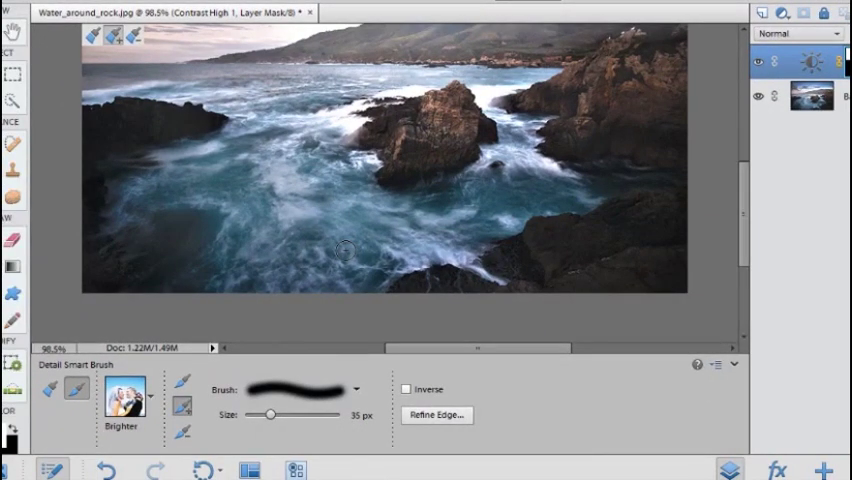
{"action": "mouse_move", "coordinate": [116, 48]}
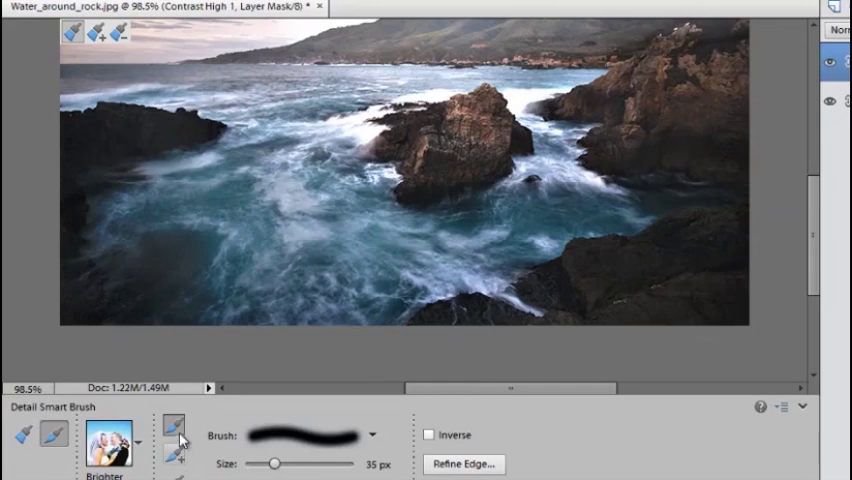
{"action": "mouse_move", "coordinate": [176, 432]}
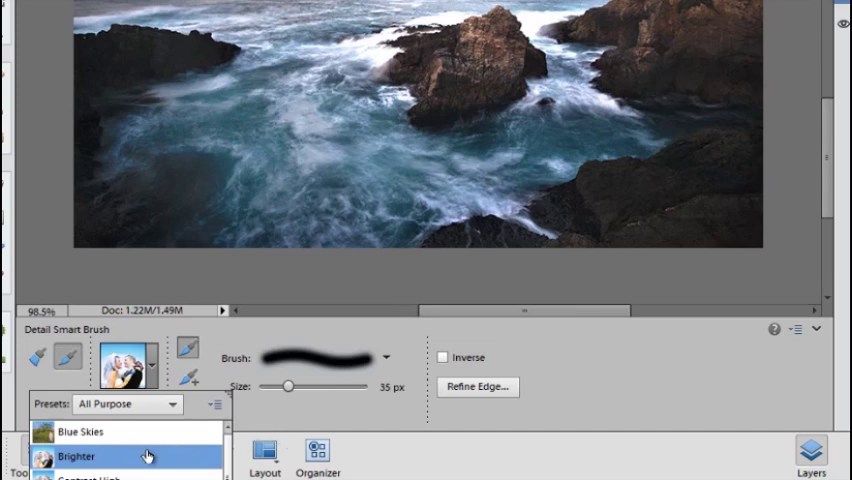
Choose the Brighter preset for the foreground water adjustment
{"action": "left_click", "coordinate": [76, 456]}
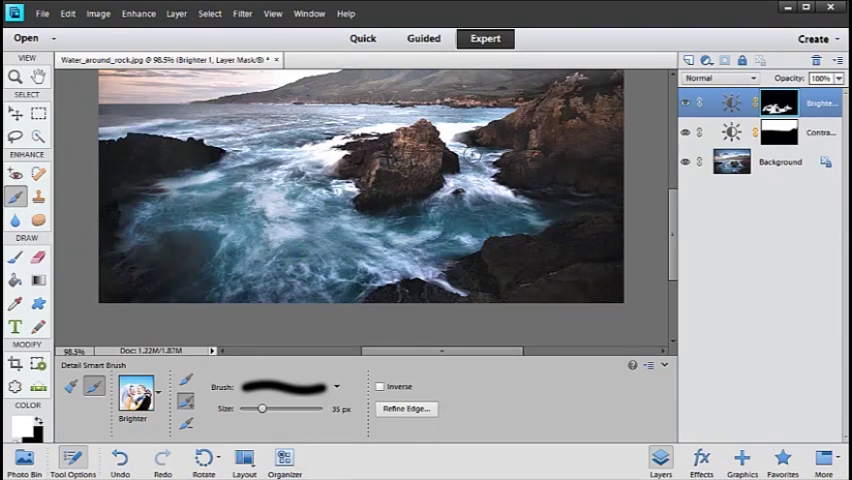
{"action": "mouse_move", "coordinate": [528, 172]}
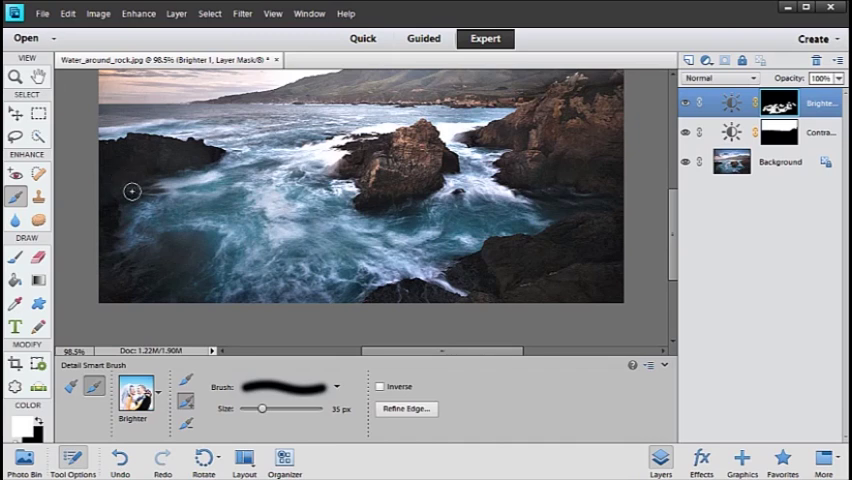
{"action": "mouse_move", "coordinate": [512, 244]}
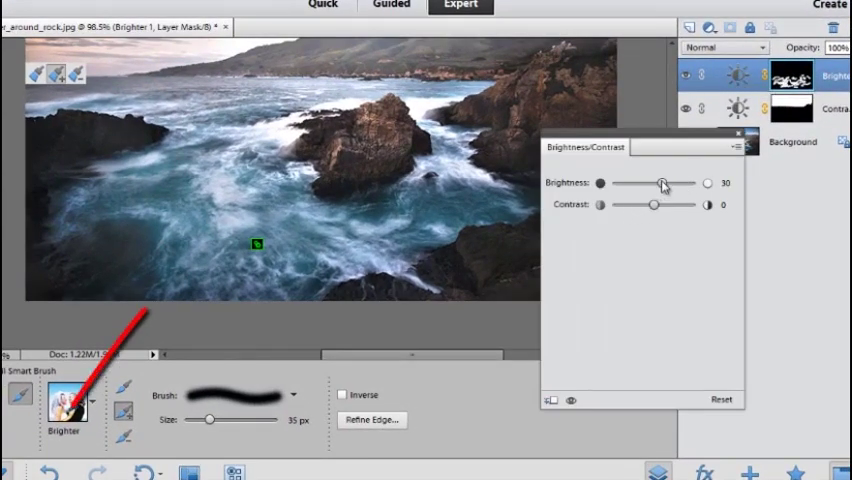
Raise the water layer's Brightness to about 87 and close the Brightness/Contrast panel
{"action": "left_click_drag", "start_coordinate": [664, 184], "coordinate": [648, 184]}
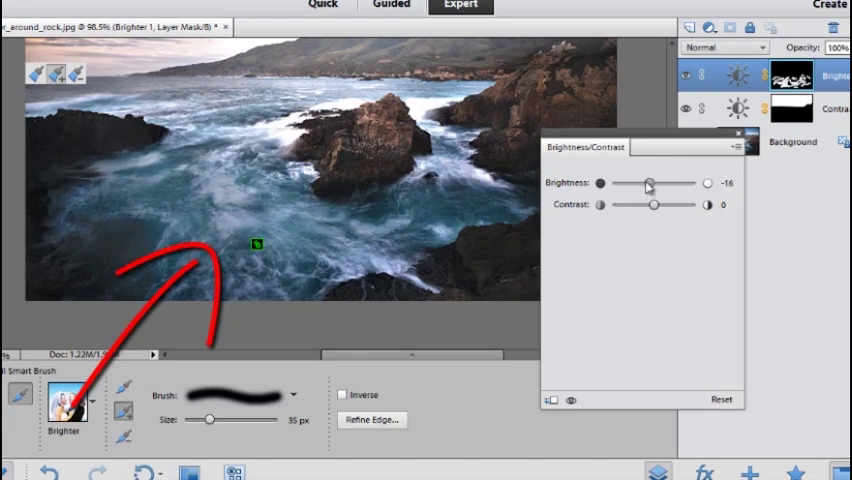
{"action": "left_click_drag", "start_coordinate": [650, 184], "coordinate": [668, 184]}
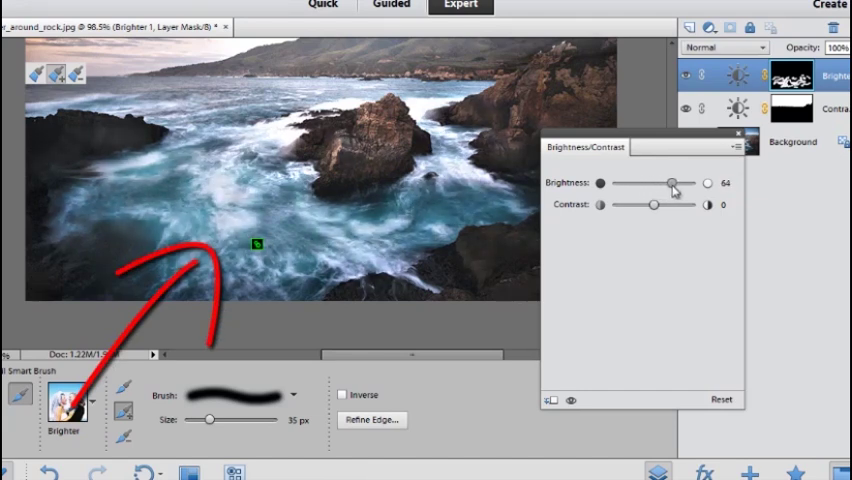
{"action": "left_click_drag", "start_coordinate": [670, 184], "coordinate": [680, 184]}
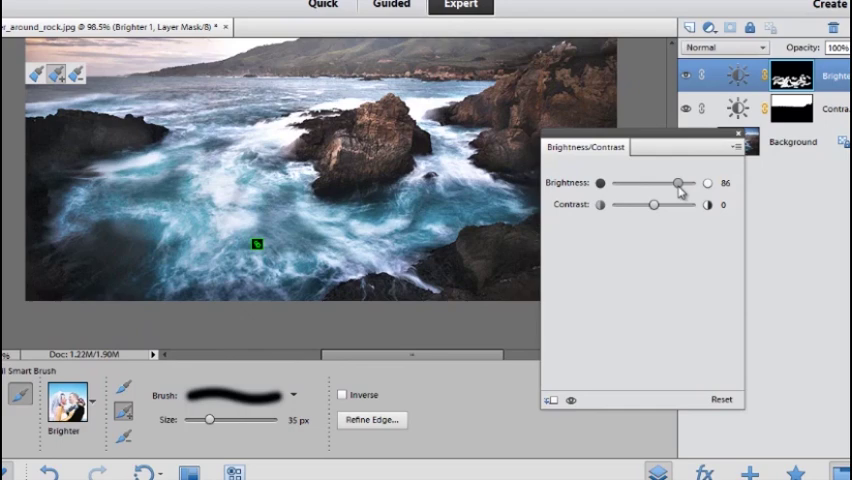
{"action": "left_click_drag", "start_coordinate": [680, 184], "coordinate": [672, 184]}
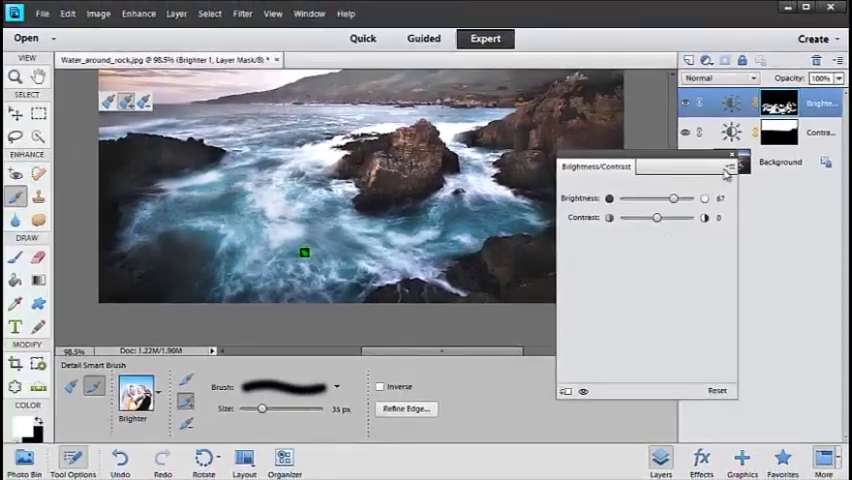
{"action": "left_click", "coordinate": [732, 166]}
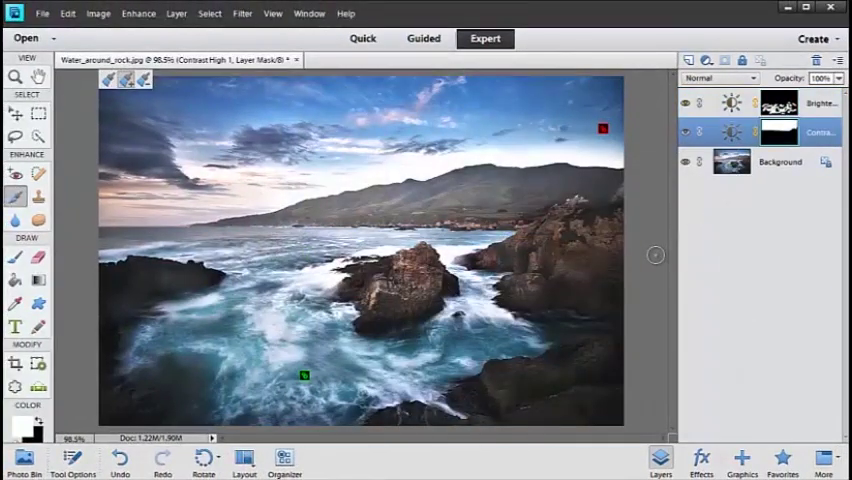